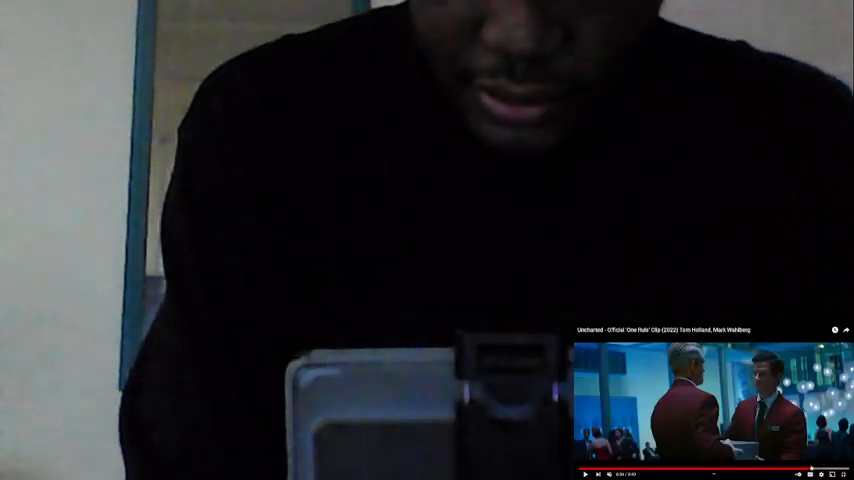
# - Restart the Uncharted 'One Rule' clip from the beginning of its progress bar and resume playback
pyautogui.click(585, 474)
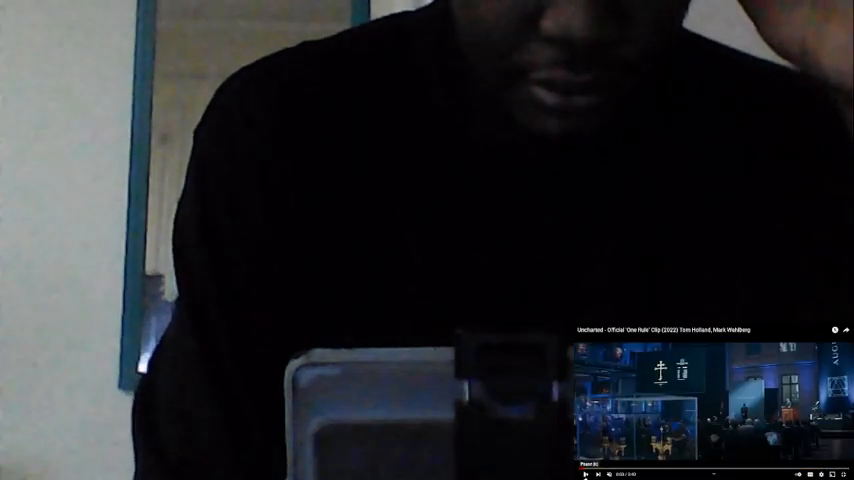
pyautogui.click(587, 474)
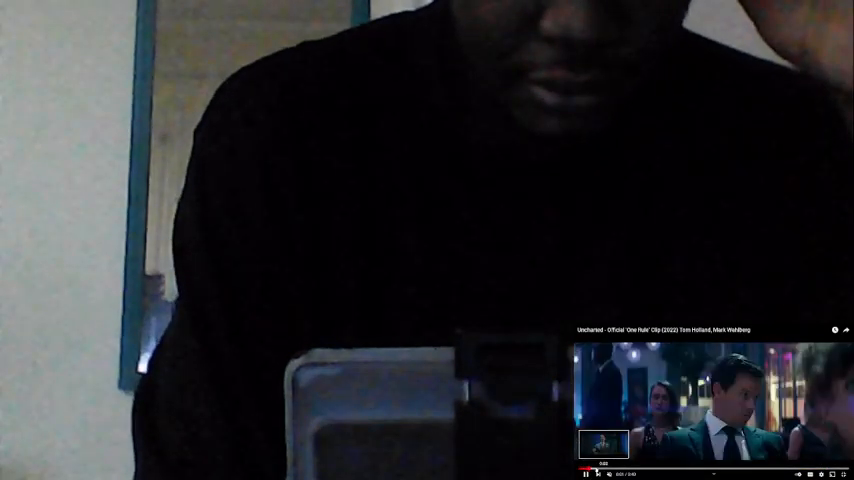